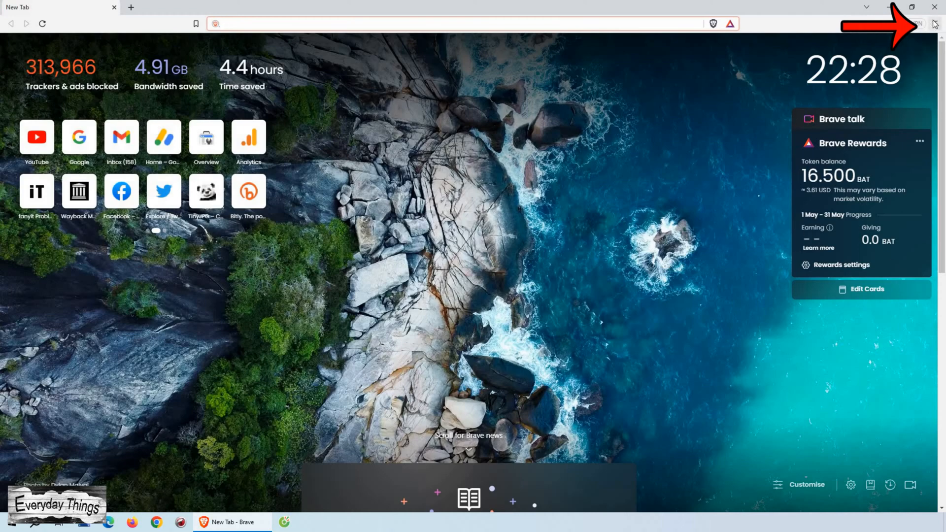
Step: Open the History page listing today's visited sites from Brave's main menu
{"action": "left_click", "coordinate": [939, 23]}
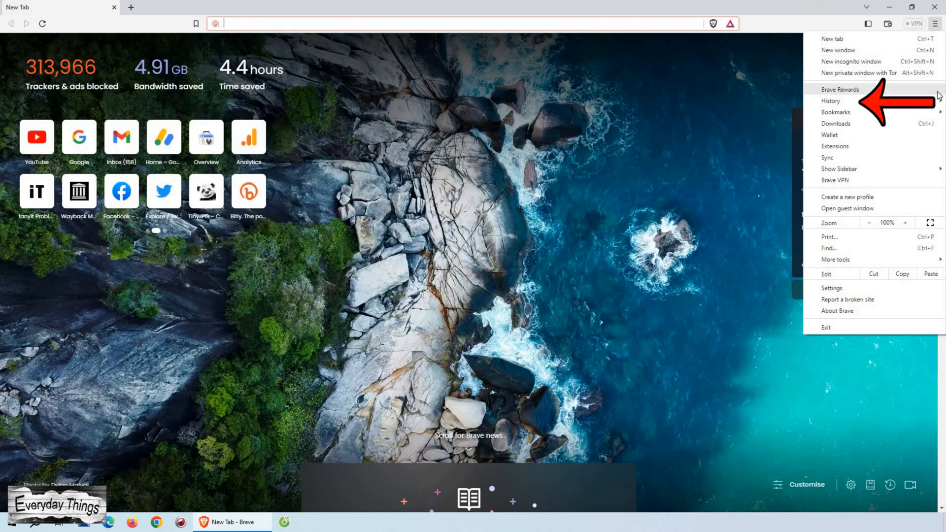
{"action": "left_click", "coordinate": [831, 100]}
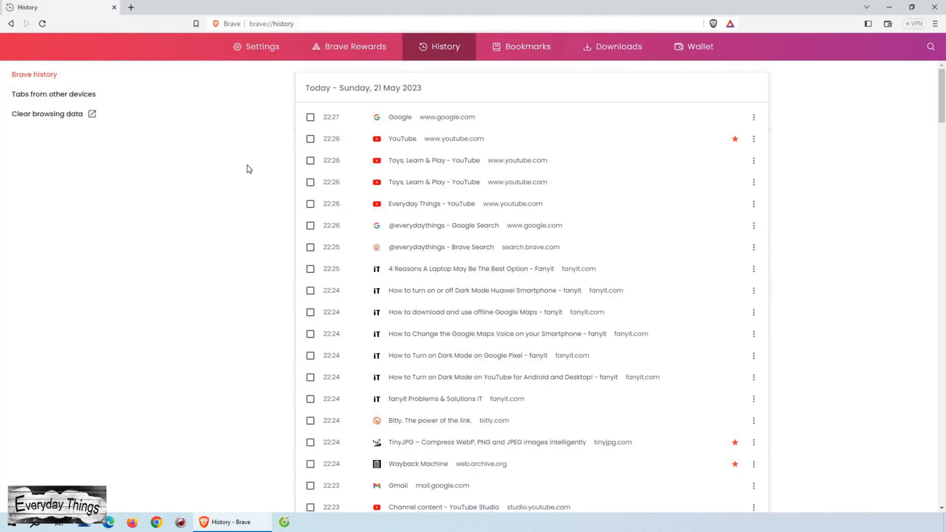
{"action": "mouse_move", "coordinate": [250, 153]}
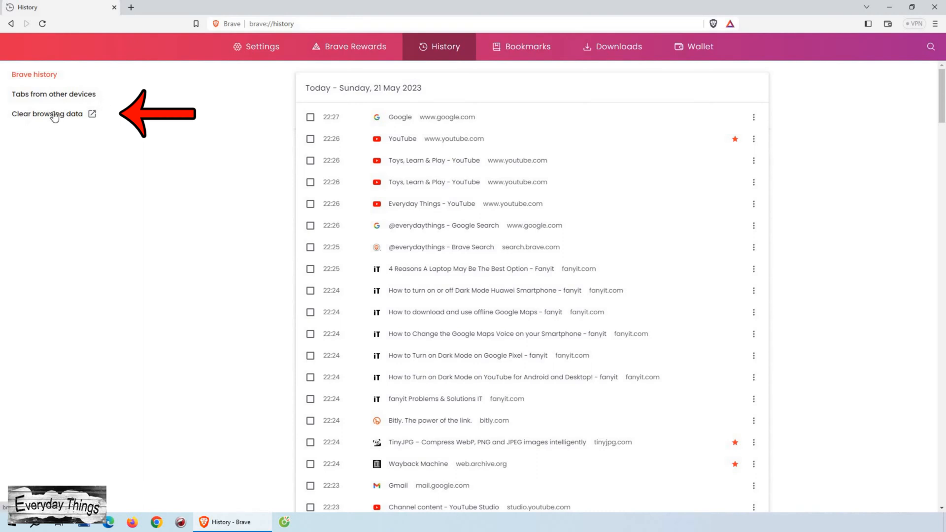
Step: Open the Clear browsing data dialog from the History sidebar, with an All time range
{"action": "left_click", "coordinate": [48, 113]}
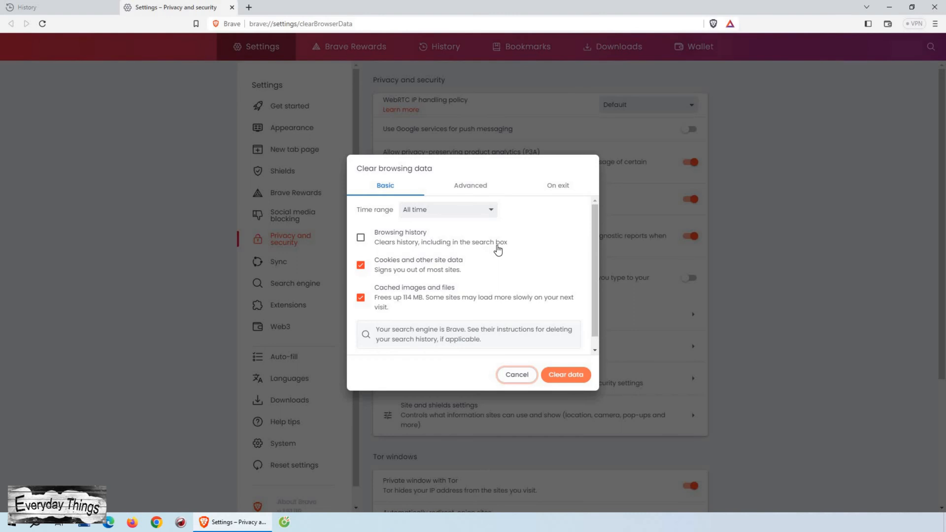
{"action": "mouse_move", "coordinate": [350, 283]}
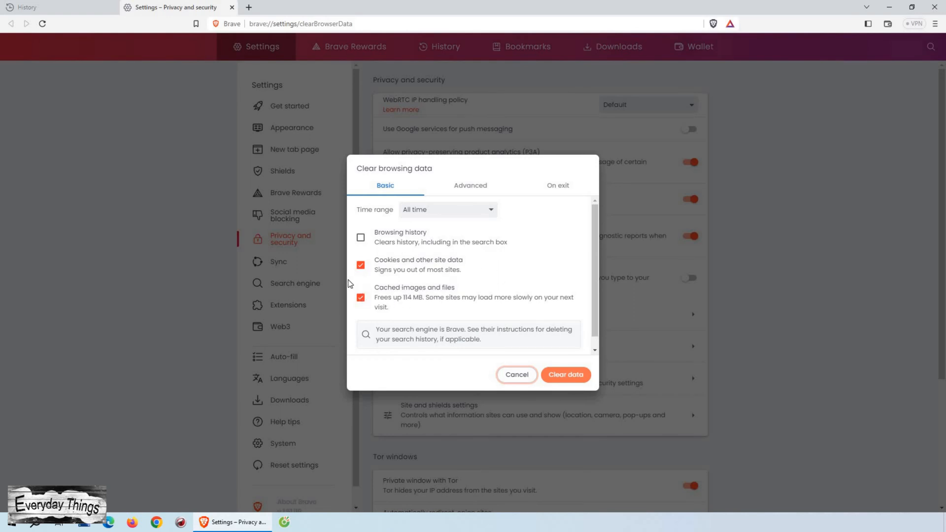
Step: Tick Browsing history alongside cookies and cached files, then review the Advanced tab's data types
{"action": "left_click", "coordinate": [361, 266]}
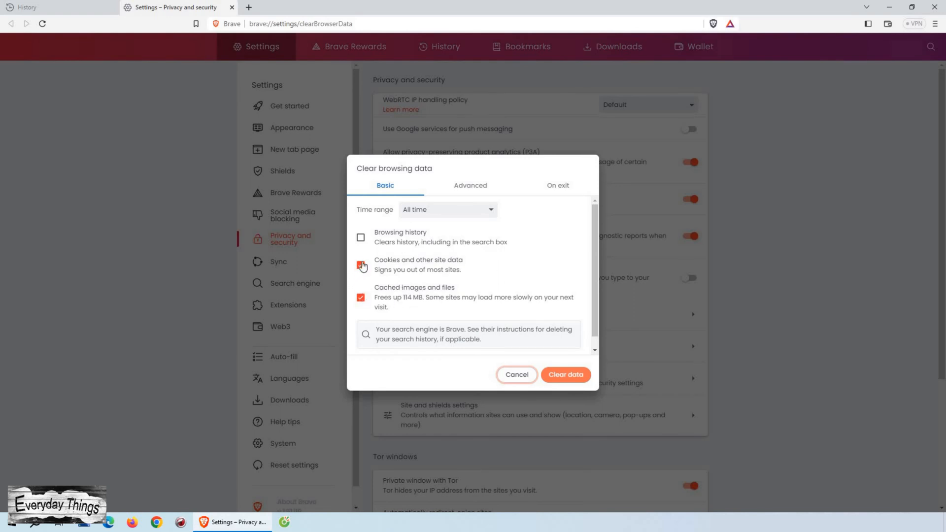
{"action": "left_click", "coordinate": [361, 237]}
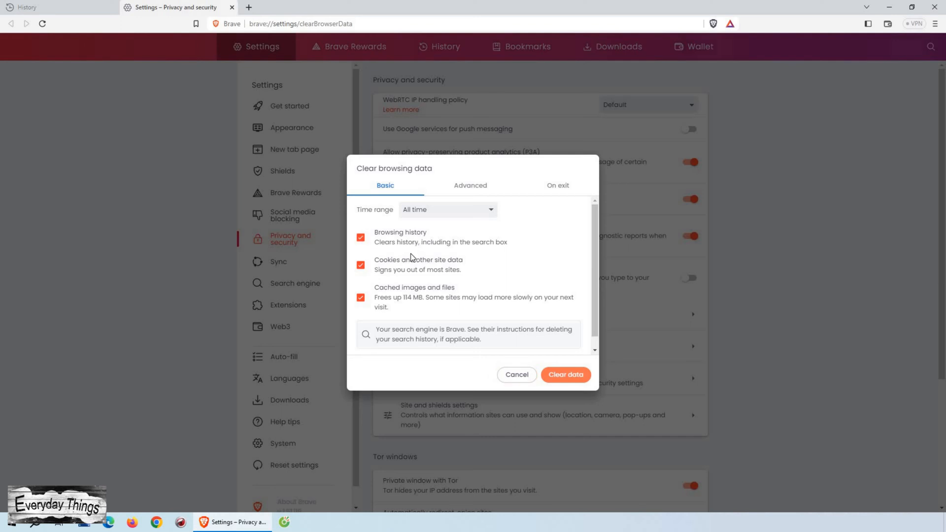
{"action": "mouse_move", "coordinate": [471, 188]}
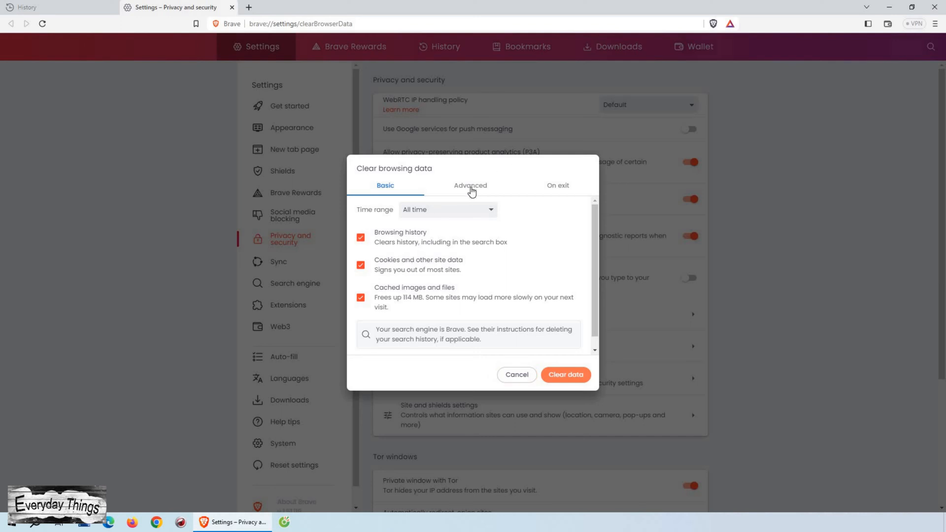
{"action": "left_click", "coordinate": [470, 185]}
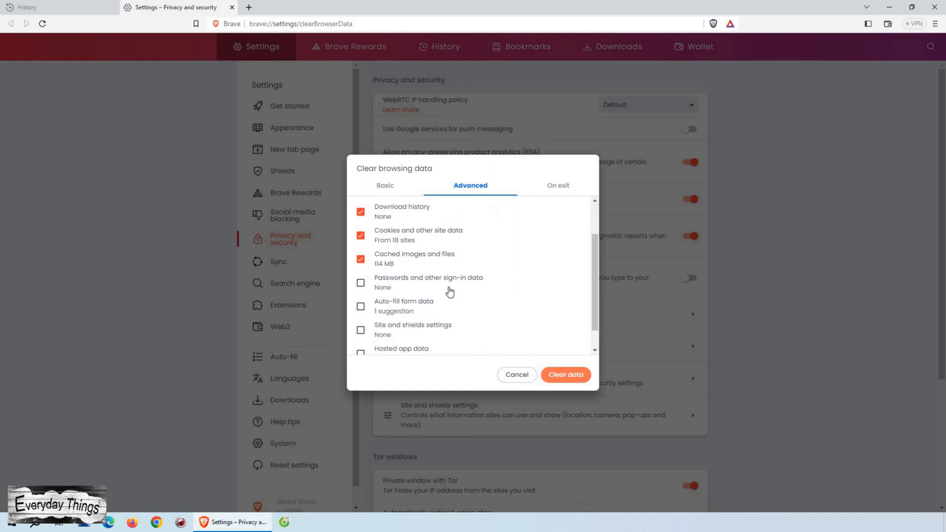
{"action": "scroll", "scroll_direction": "down", "scroll_amount": 3}
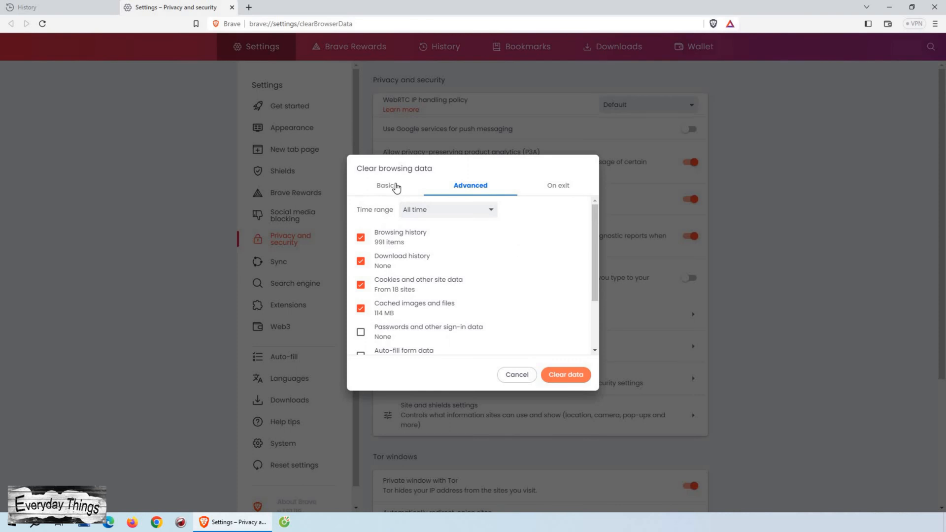
Step: Return to the Basic tab and expand the Time range list to pick All time
{"action": "left_click", "coordinate": [384, 185]}
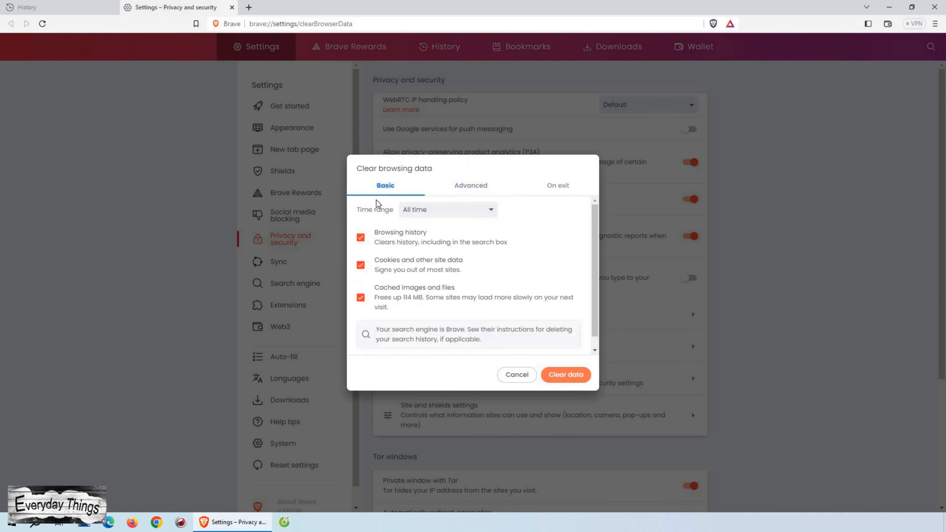
{"action": "left_click", "coordinate": [447, 209]}
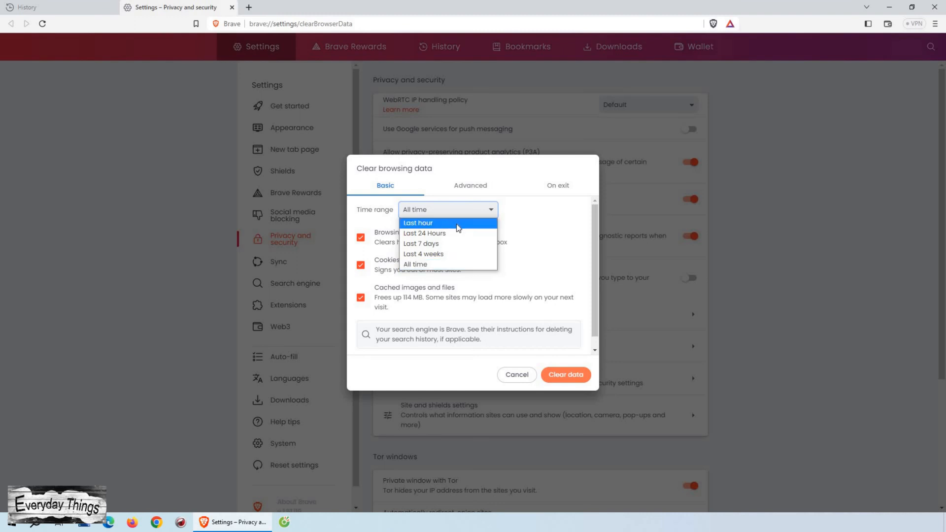
{"action": "mouse_move", "coordinate": [475, 243]}
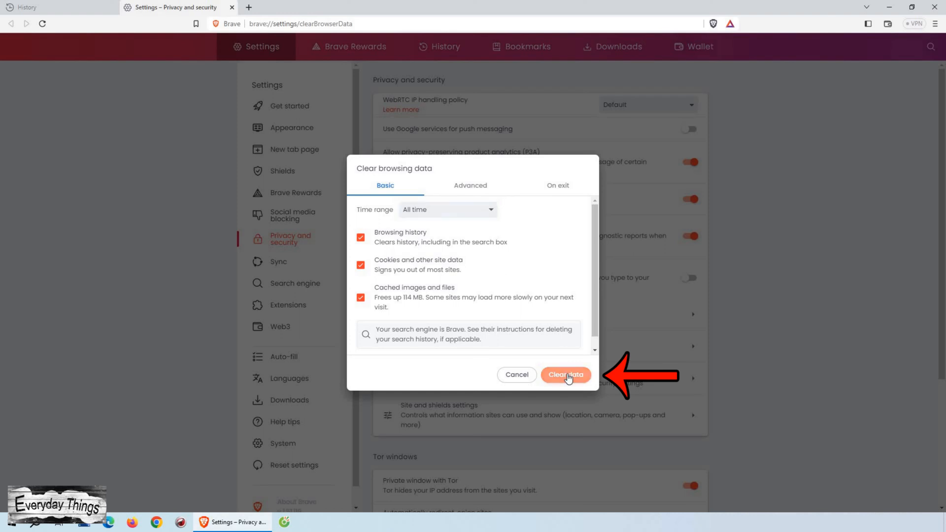
Step: Clear the ticked data for all time, then reopen the dialog to confirm cache under 1 MB
{"action": "left_click", "coordinate": [565, 375]}
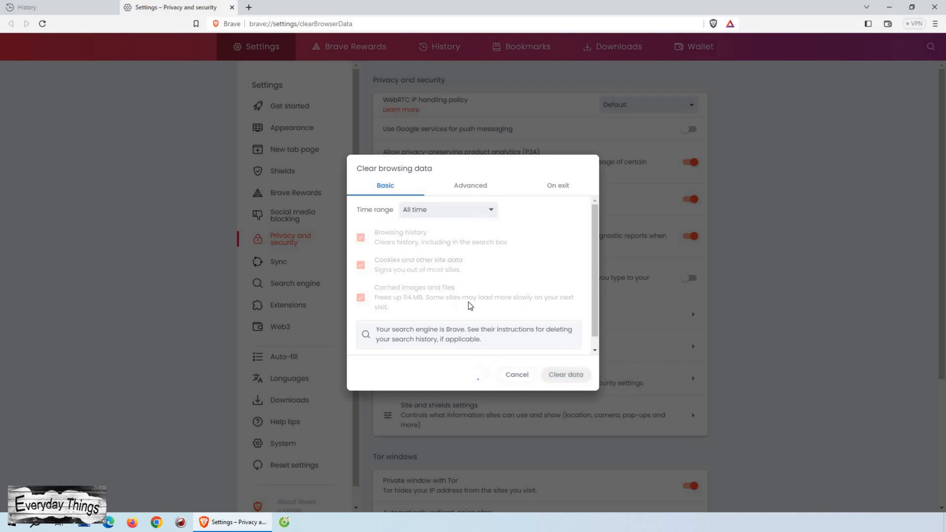
{"action": "left_click", "coordinate": [515, 374]}
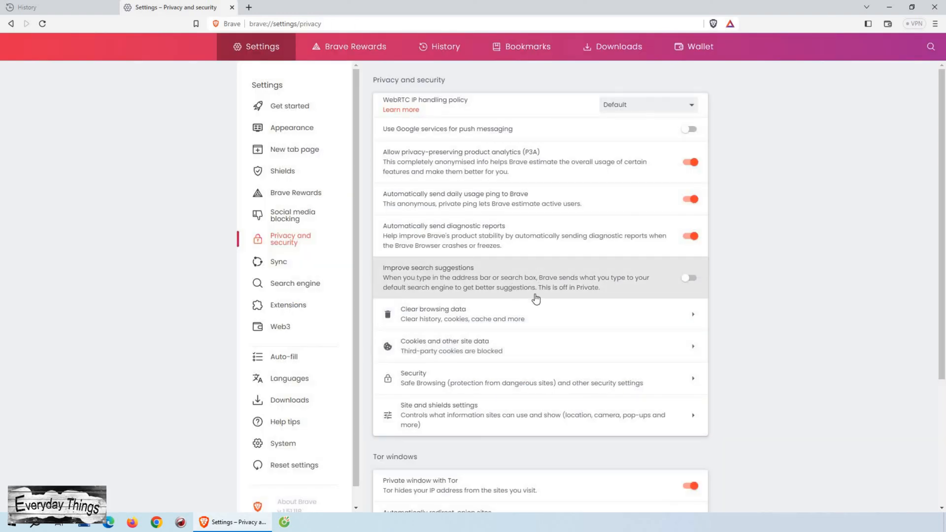
{"action": "left_click", "coordinate": [433, 314]}
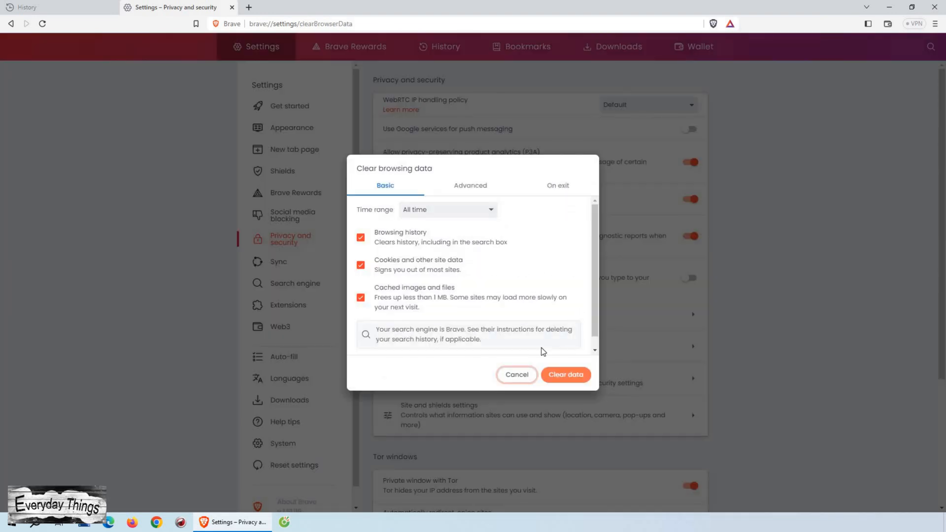
{"action": "mouse_move", "coordinate": [398, 253]}
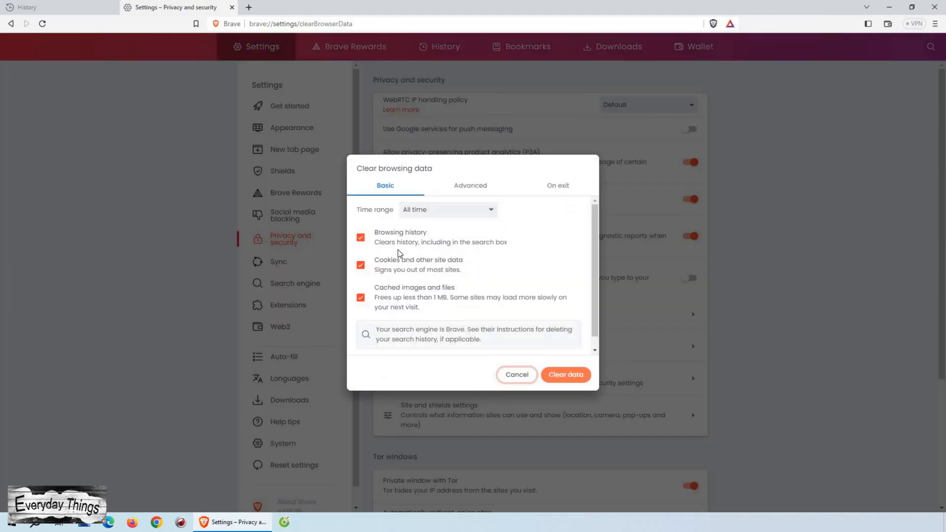